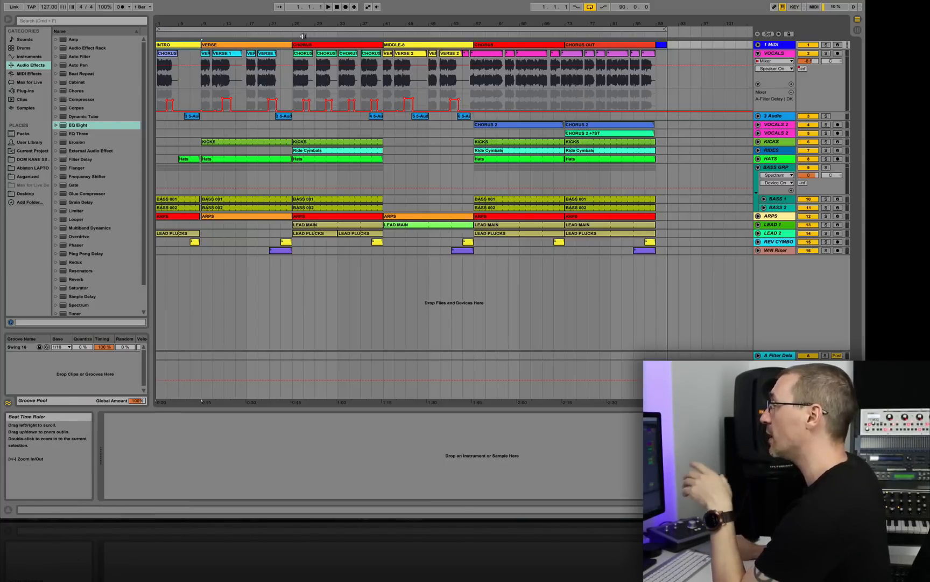
# Step: Play the chorus and show the lead plucks' Massive, Reverb, Ping Pong Delay, Utility and LFOTool chain
pyautogui.click(237, 45)
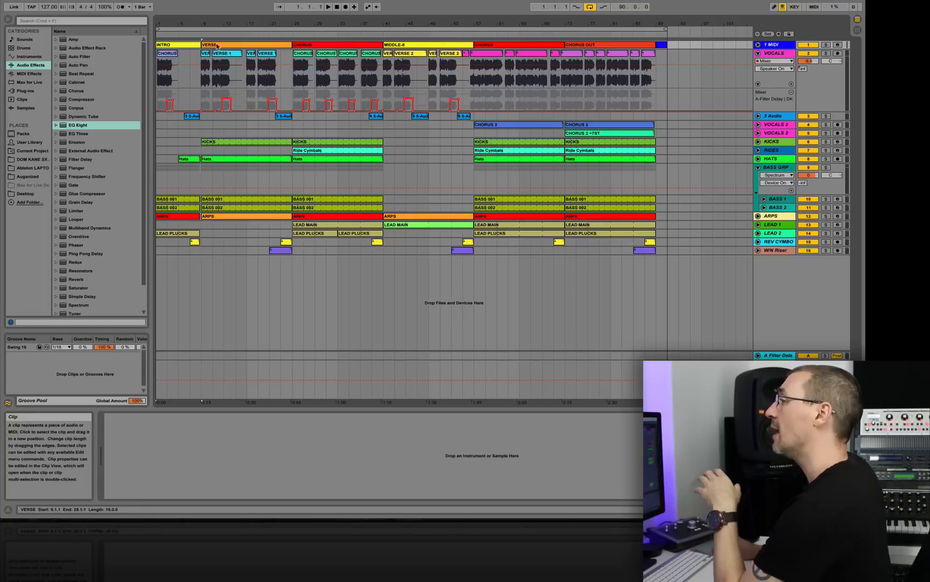
pyautogui.click(303, 45)
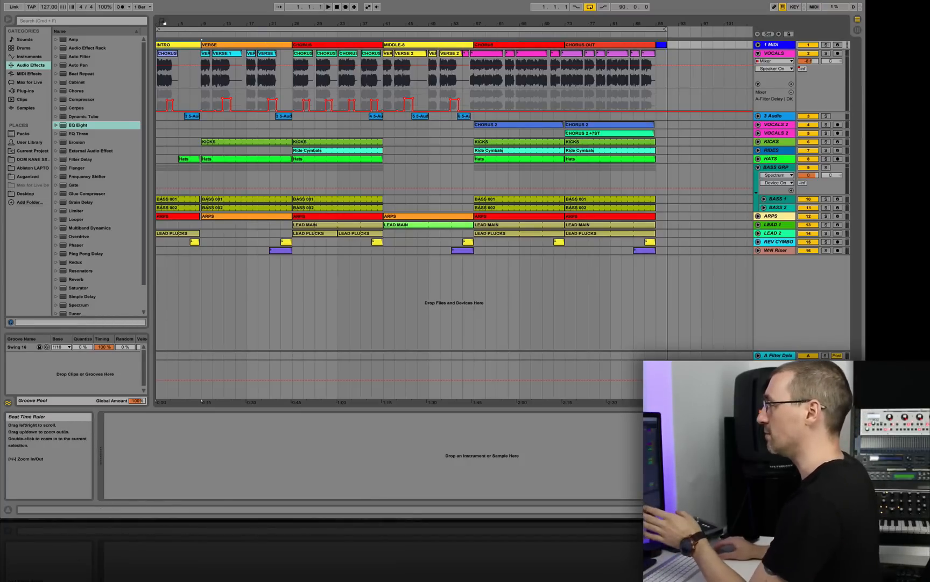
pyautogui.click(175, 45)
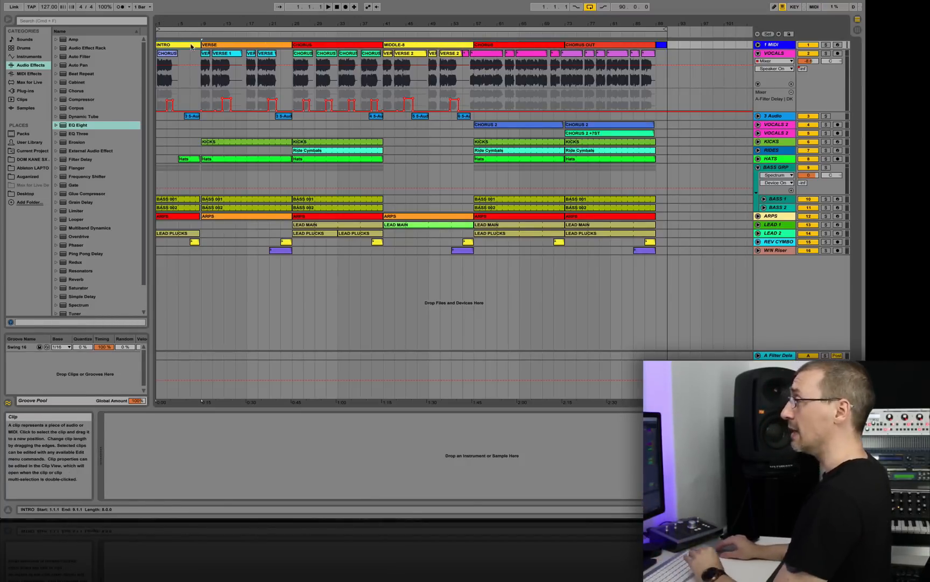
pyautogui.click(209, 45)
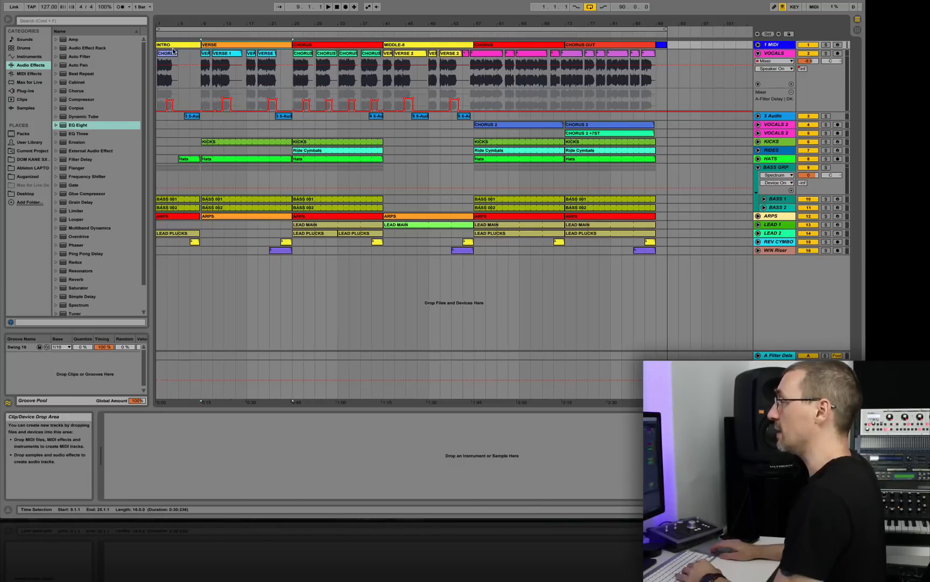
pyautogui.click(173, 45)
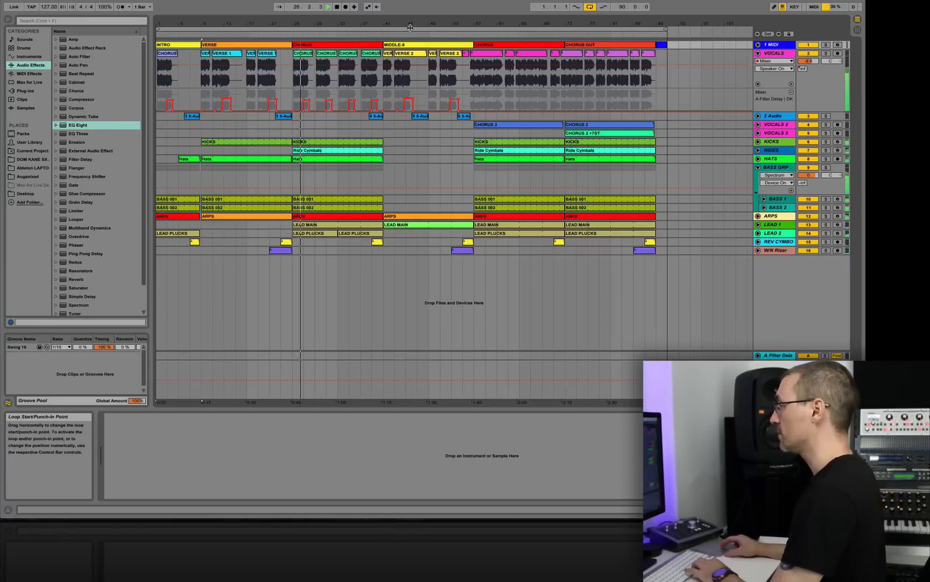
pyautogui.click(429, 35)
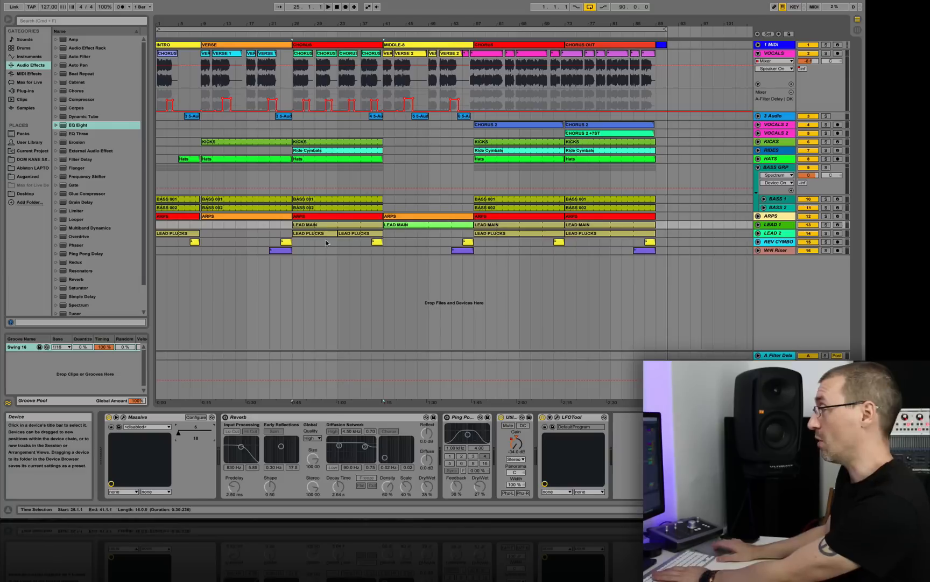
# Step: Select the LEAD 2 track to display its Serum, Utility and Reverb devices
pyautogui.click(488, 225)
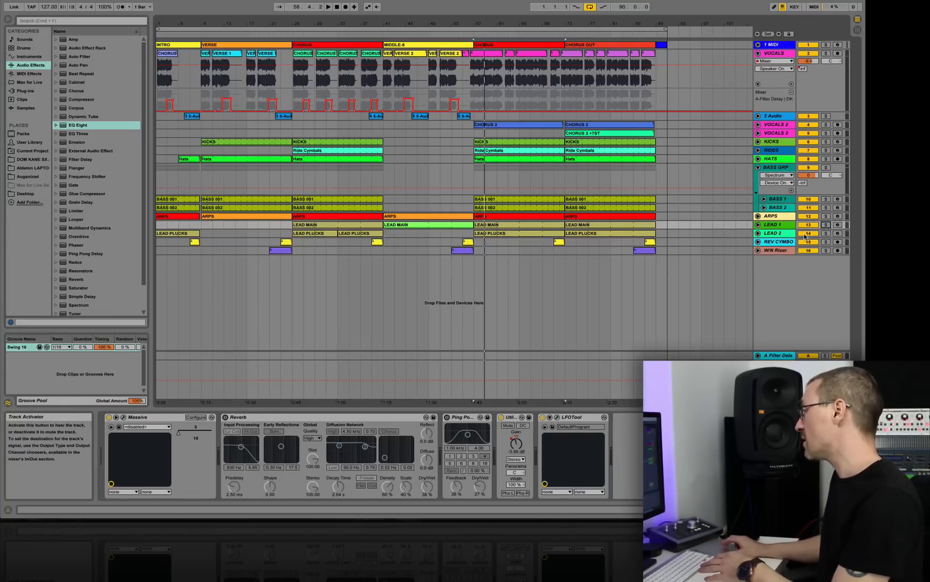
pyautogui.click(486, 225)
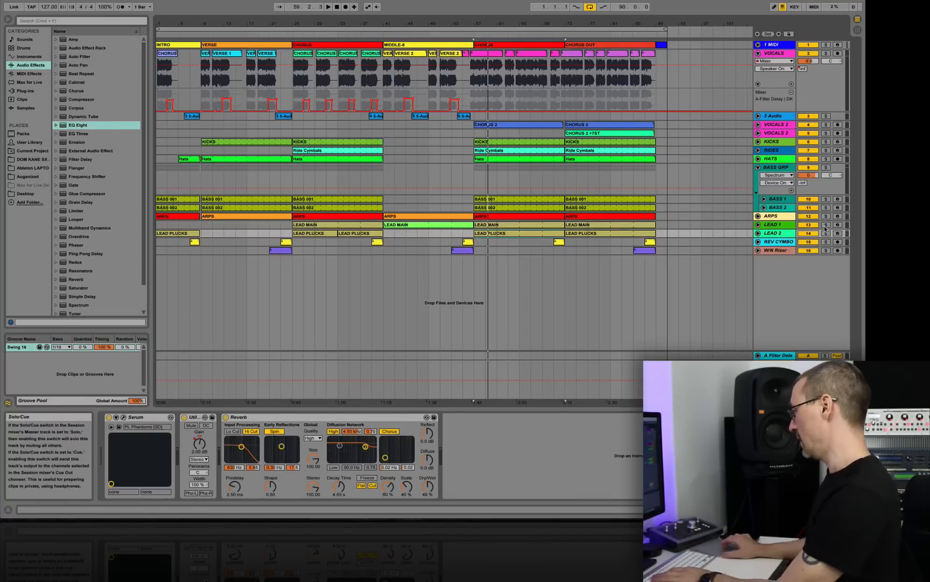
# Step: Reselect LEAD 1 to view its Massive, Reverb and Ping Pong Delay settings
pyautogui.click(825, 225)
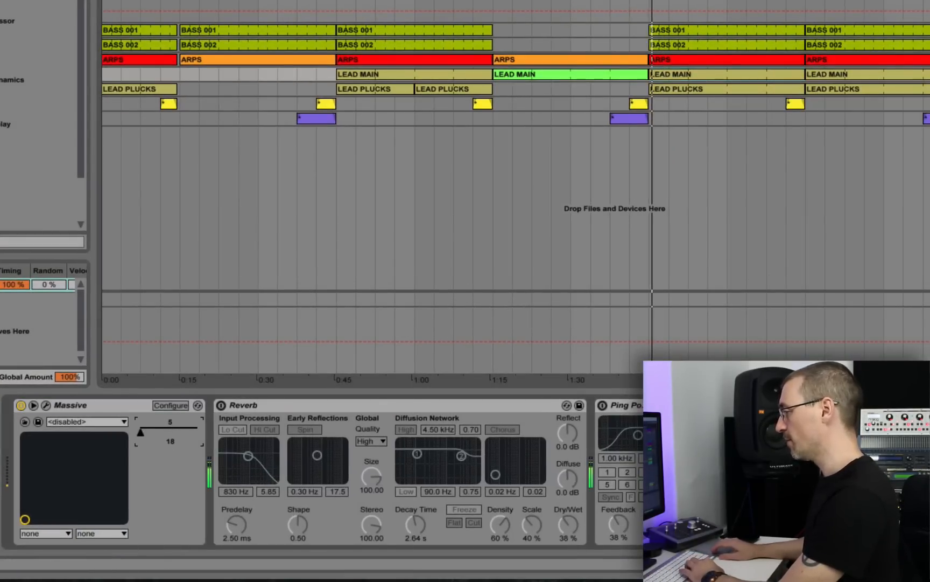
# Step: Solo LEAD 1 and LEAD 2 and play from the final chorus at bar 57
pyautogui.moveTo(170, 431); pyautogui.dragTo(171, 442)
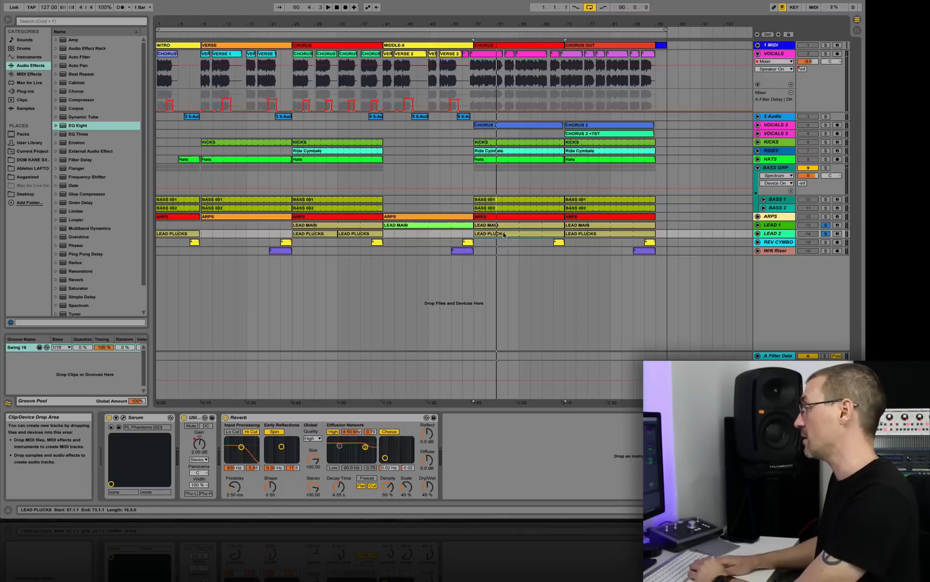
pyautogui.click(327, 7)
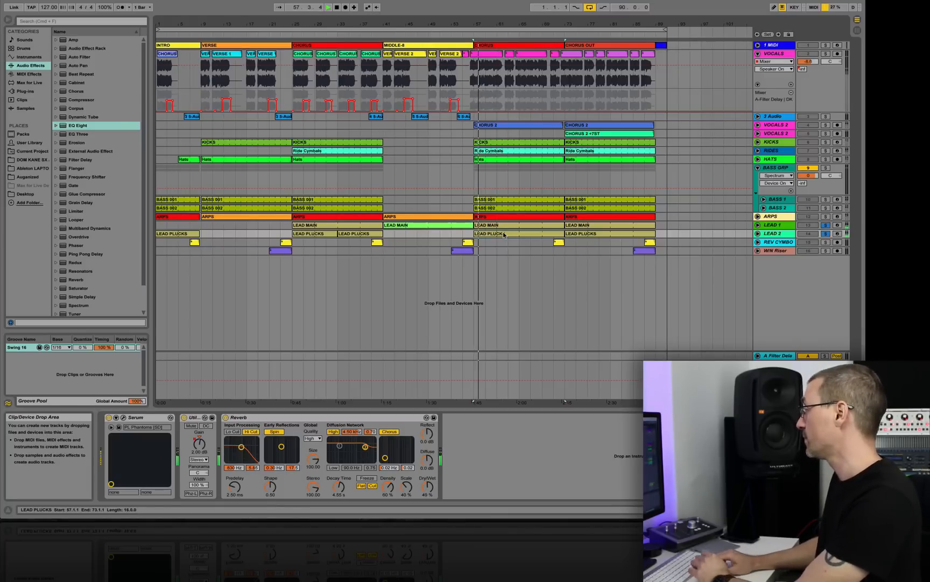